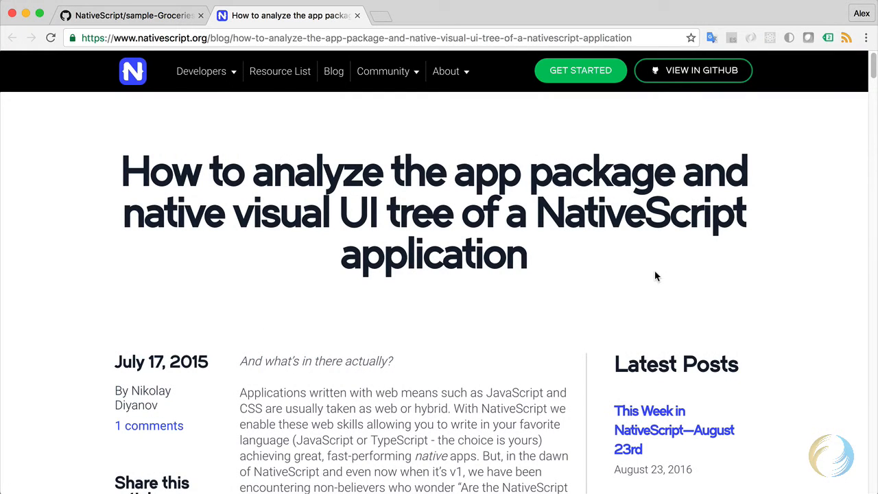
pyautogui.moveTo(652, 275)
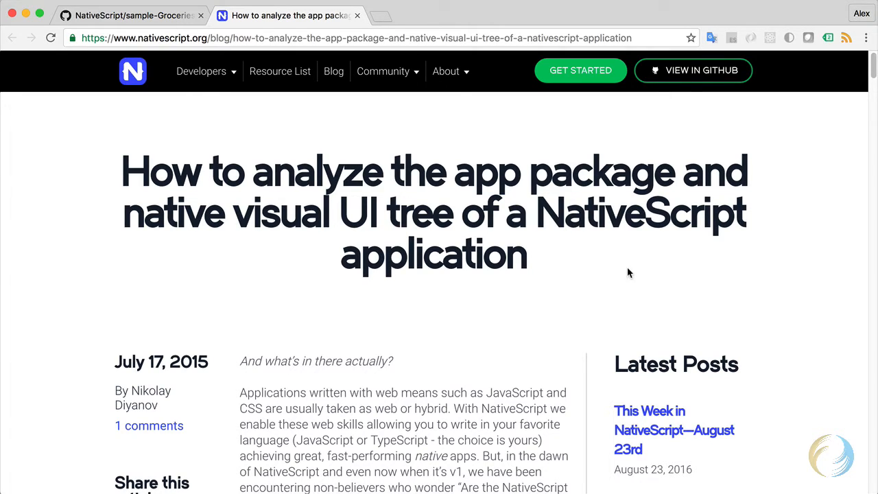
pyautogui.moveTo(624, 287)
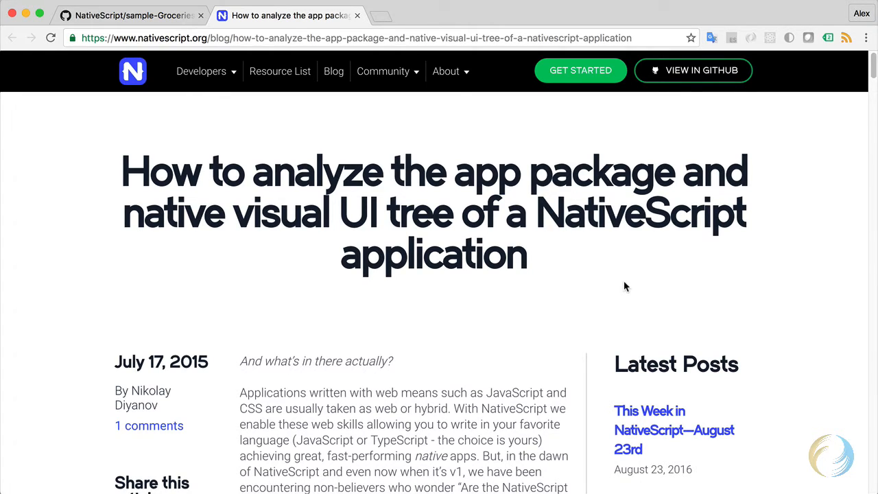
# Skim the nativescript.org blog post on the native UI tree, then switch to the sample-Groceries GitHub repository
pyautogui.scroll(-3)
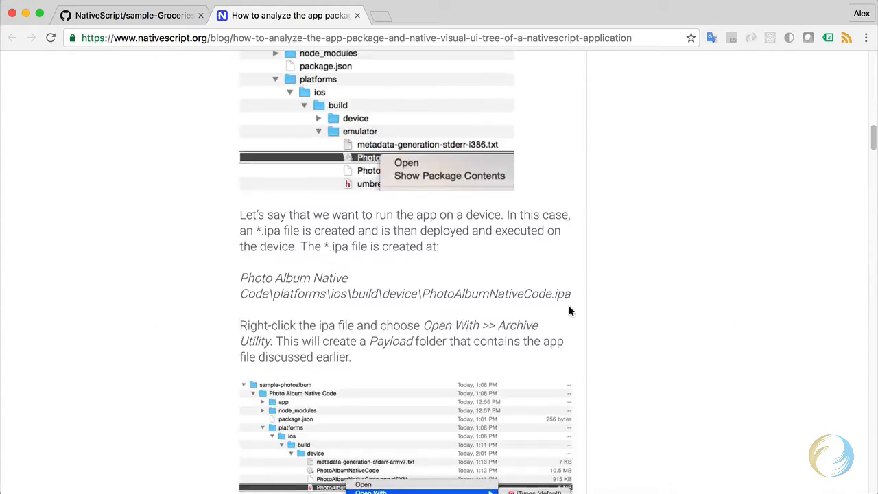
pyautogui.scroll(-3)
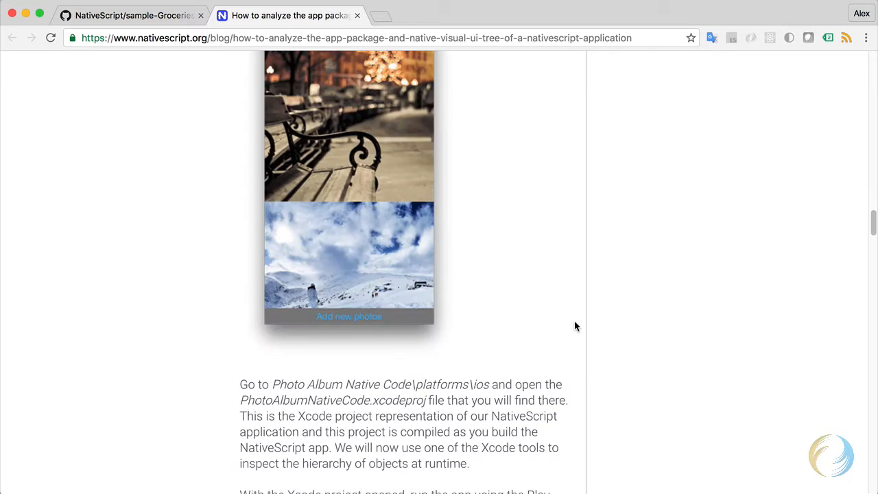
pyautogui.scroll(-3)
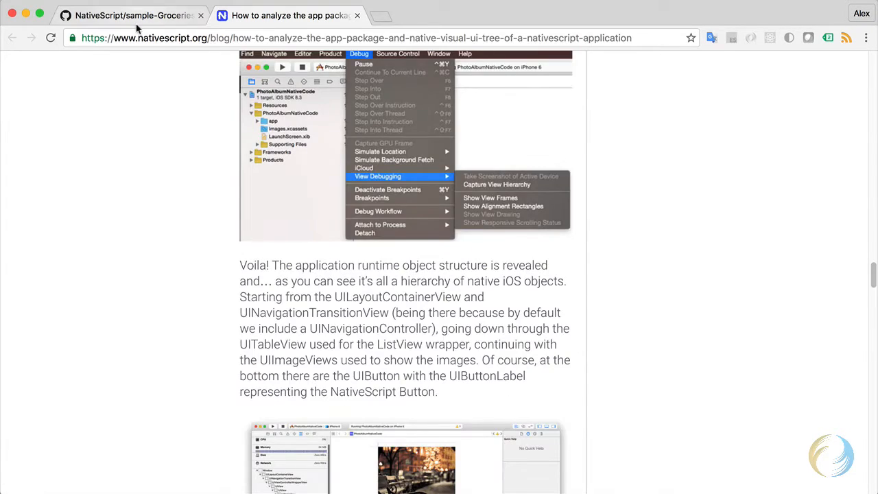
pyautogui.click(131, 15)
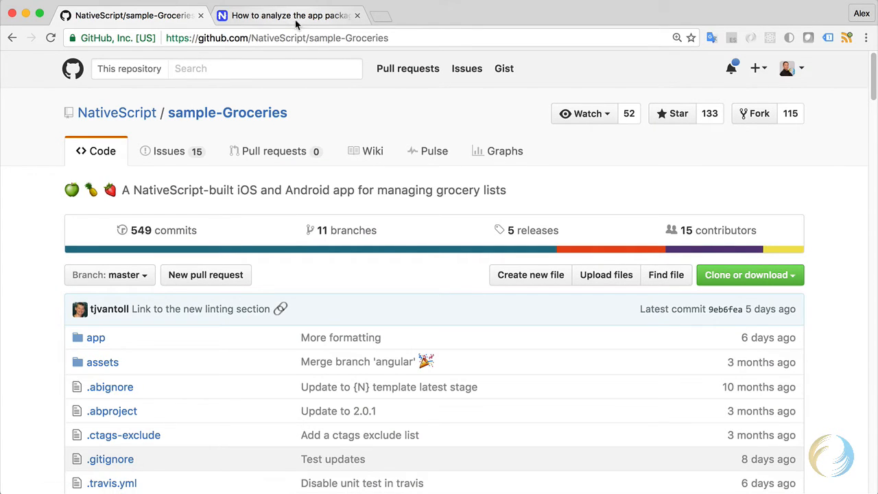
pyautogui.moveTo(371, 118)
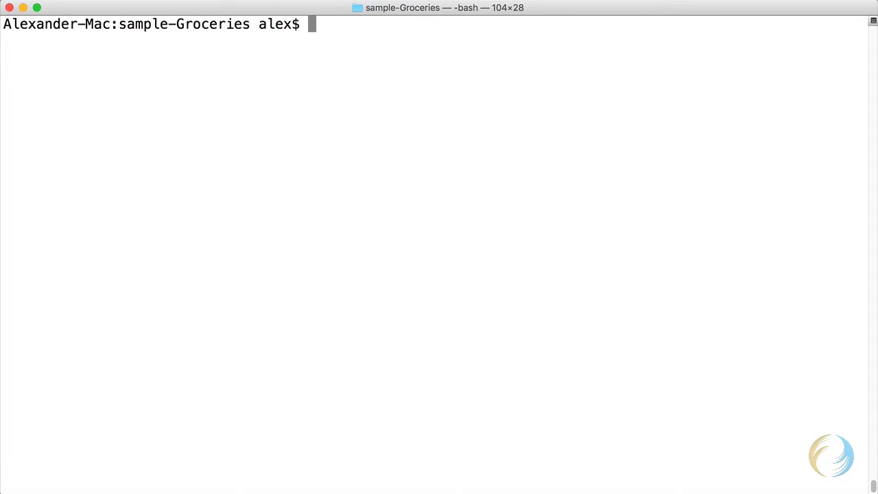
# Run 'tns platform add ios' then 'tns run ios --emulator' to launch the app on the iOS emulator
pyautogui.write('tns platform add ios')
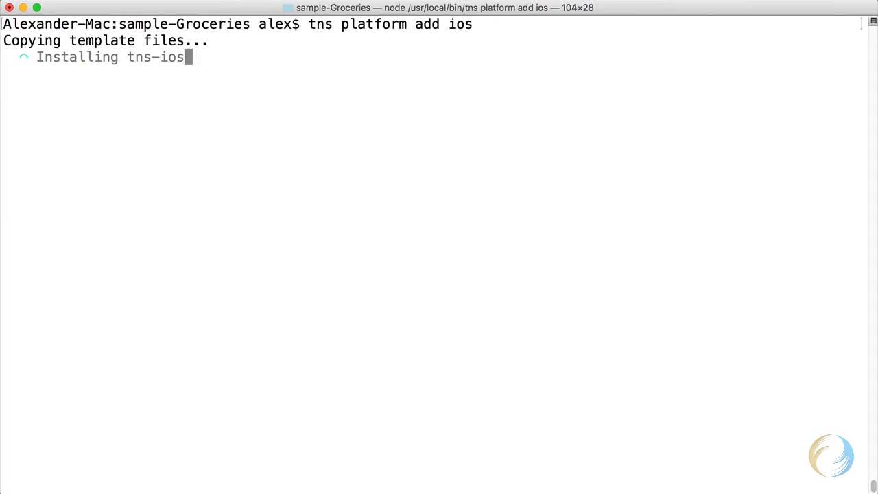
pyautogui.write('tns run ios --em')
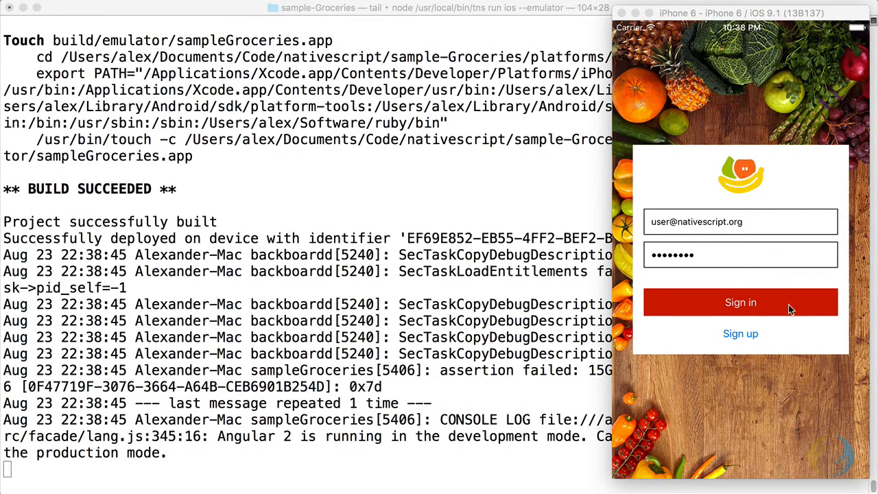
# Sign in to the Groceries app in the simulator to reach the grocery list
pyautogui.click(741, 302)
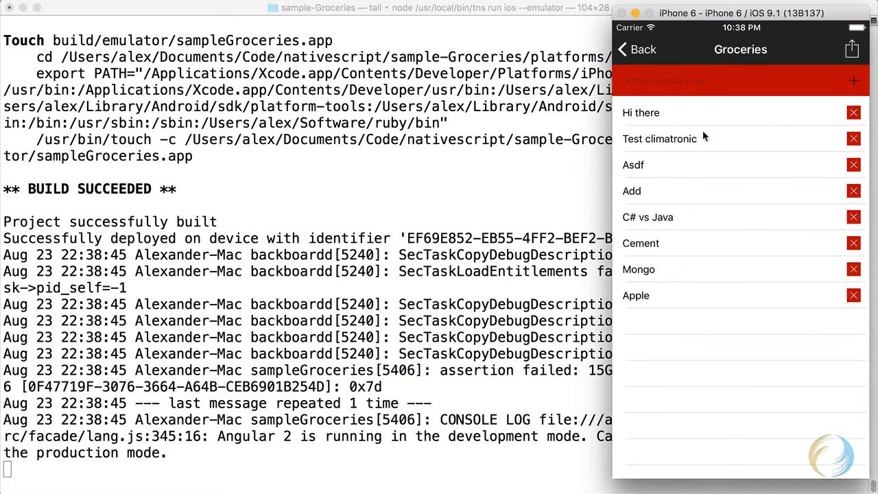
pyautogui.write('mar')
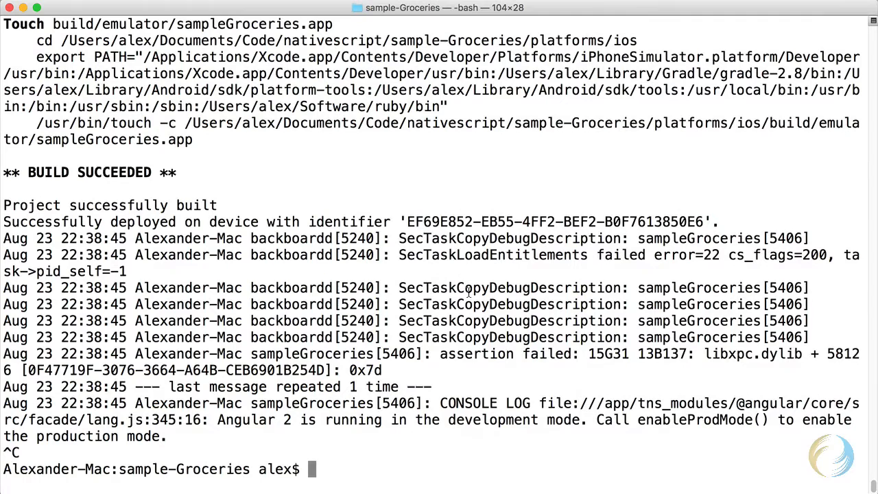
# Reveal the platforms folder in Finder via 'open .' and open ios/sampleGroceries.xcodeproj in Xcode
pyautogui.write('open .')
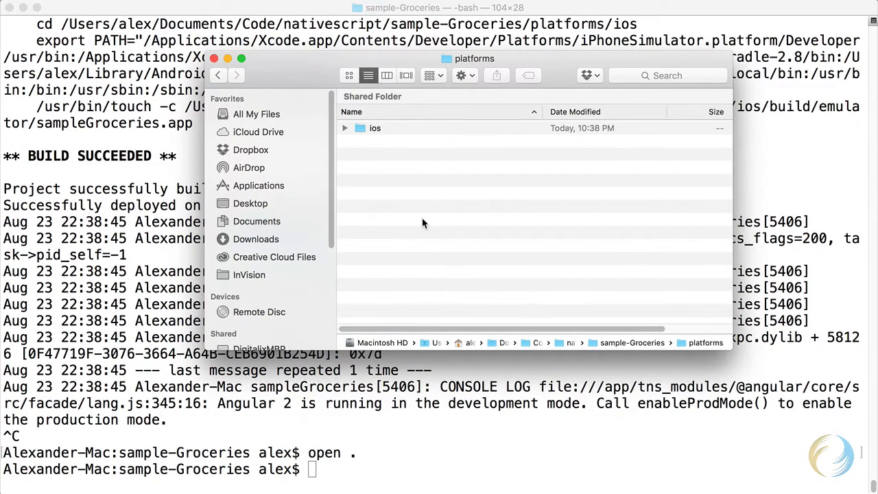
pyautogui.doubleClick(376, 128)
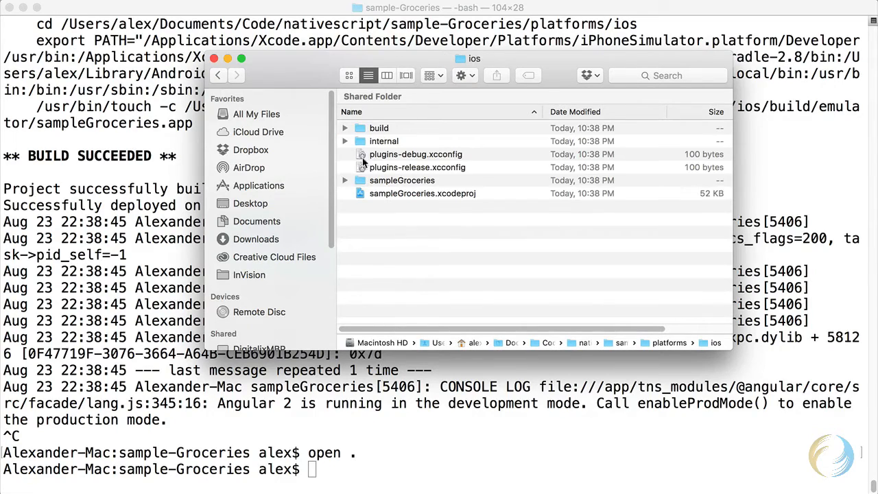
pyautogui.click(402, 195)
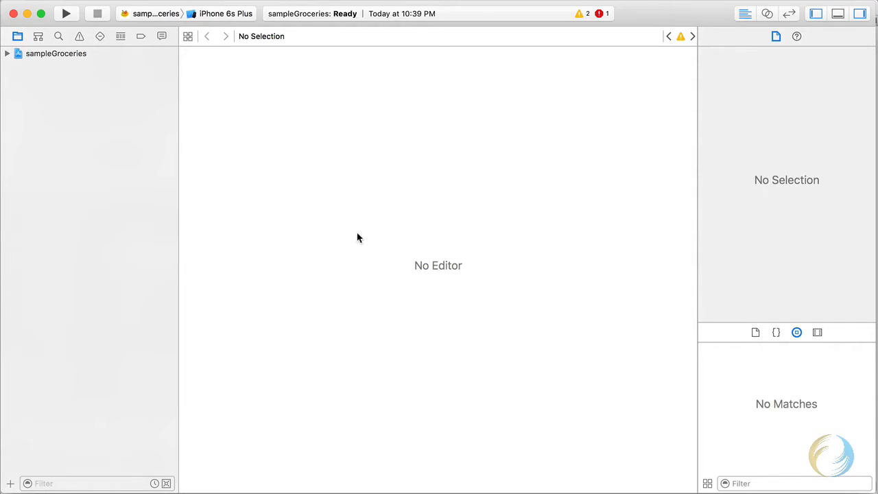
pyautogui.moveTo(145, 66)
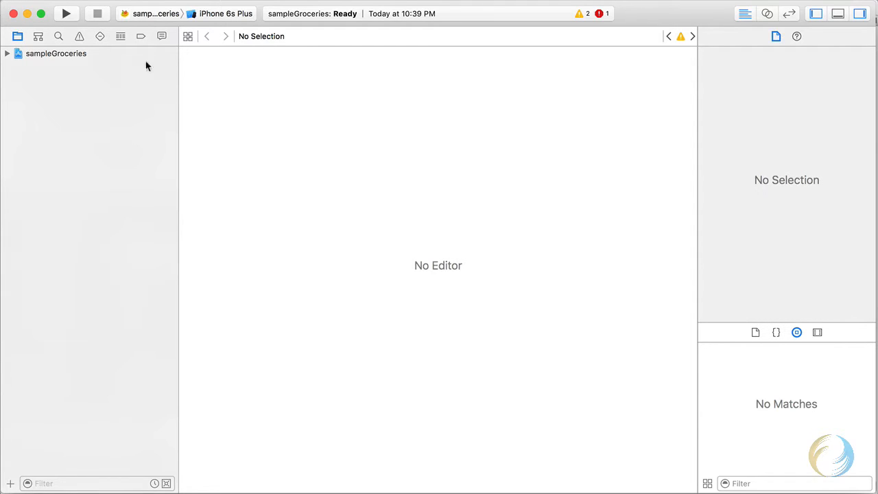
# Build and run sampleGroceries on the iPhone 6s Plus simulator until the sign-in screen appears
pyautogui.click(66, 14)
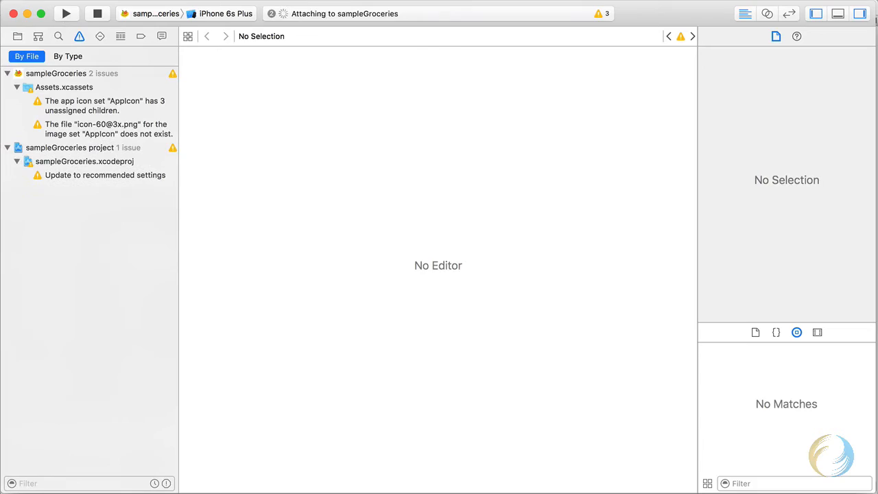
pyautogui.click(66, 13)
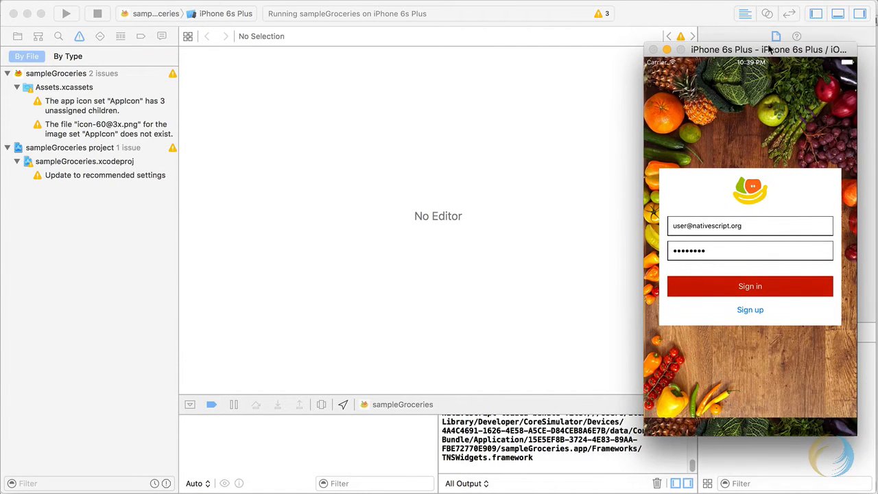
pyautogui.moveTo(770, 77)
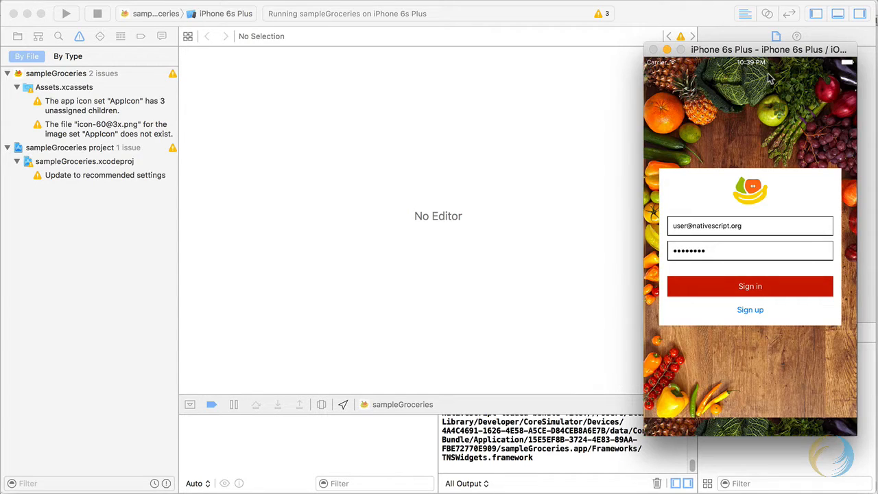
pyautogui.moveTo(729, 61)
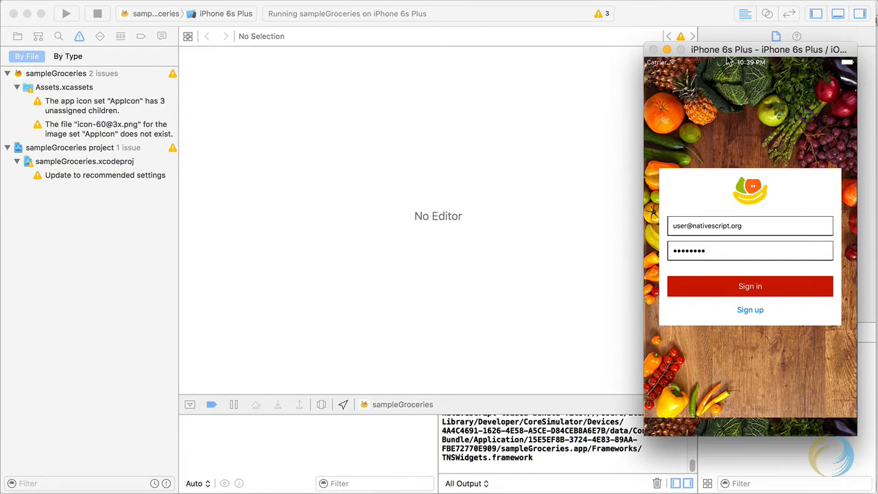
pyautogui.moveTo(678, 21)
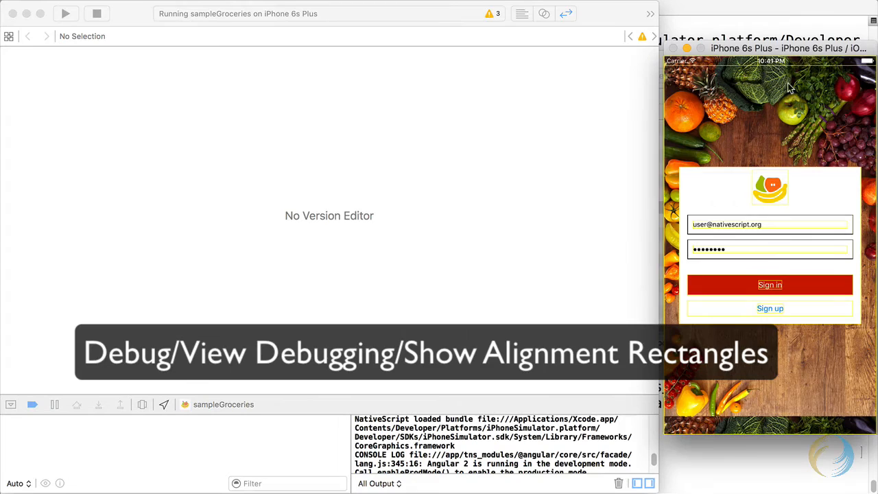
pyautogui.moveTo(755, 102)
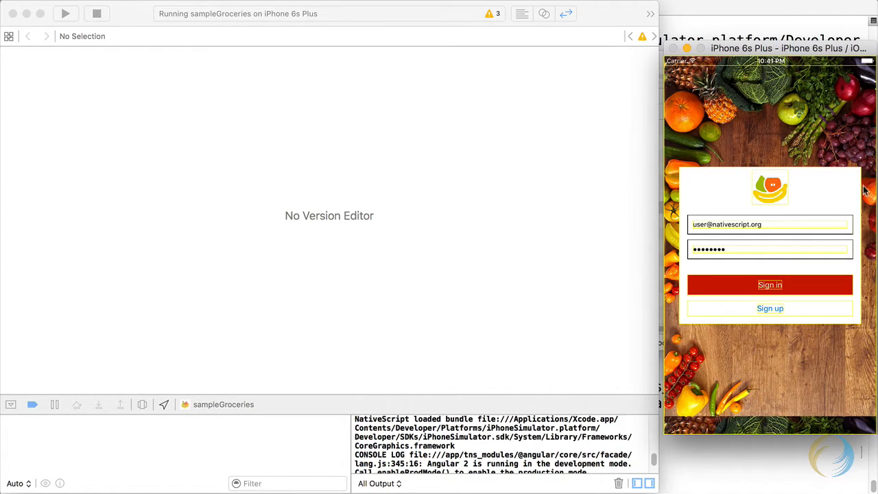
pyautogui.moveTo(679, 90)
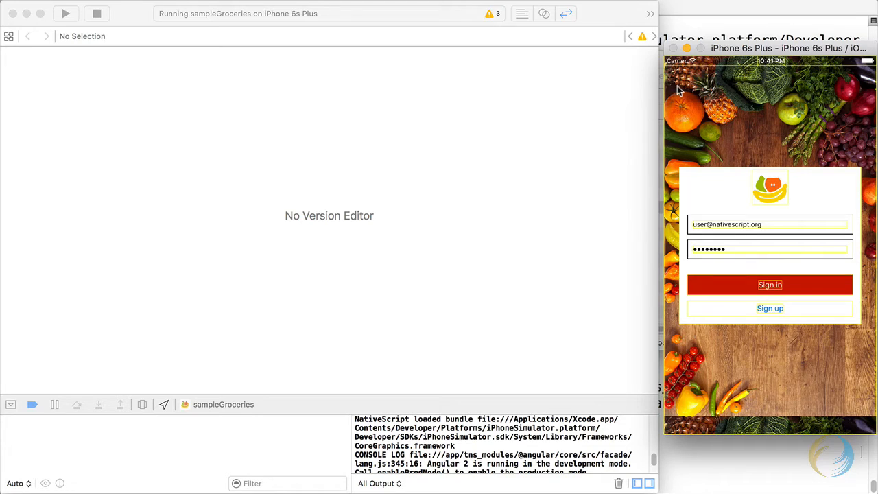
pyautogui.moveTo(803, 291)
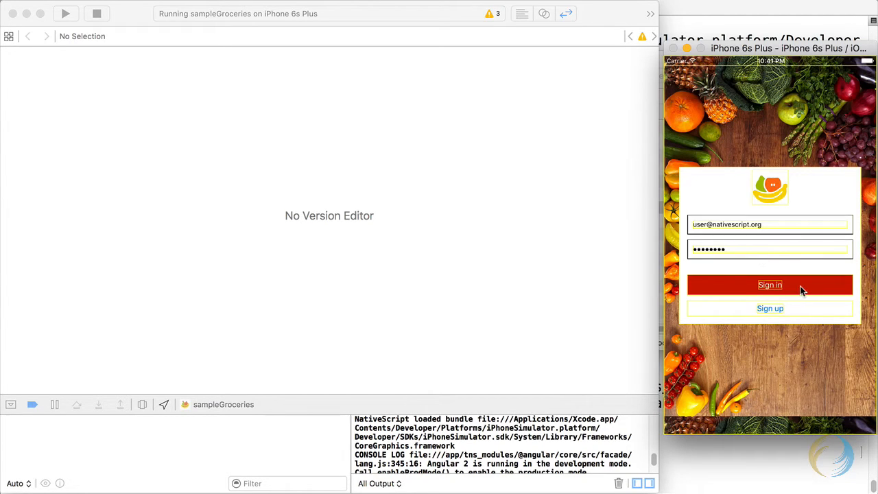
pyautogui.moveTo(807, 294)
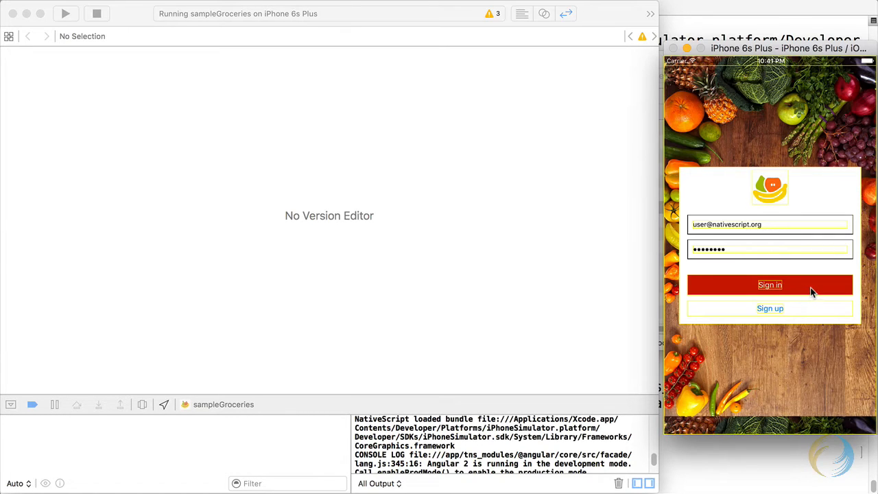
# Sign in on the simulator so the grocery list appears with its views outlined
pyautogui.click(770, 284)
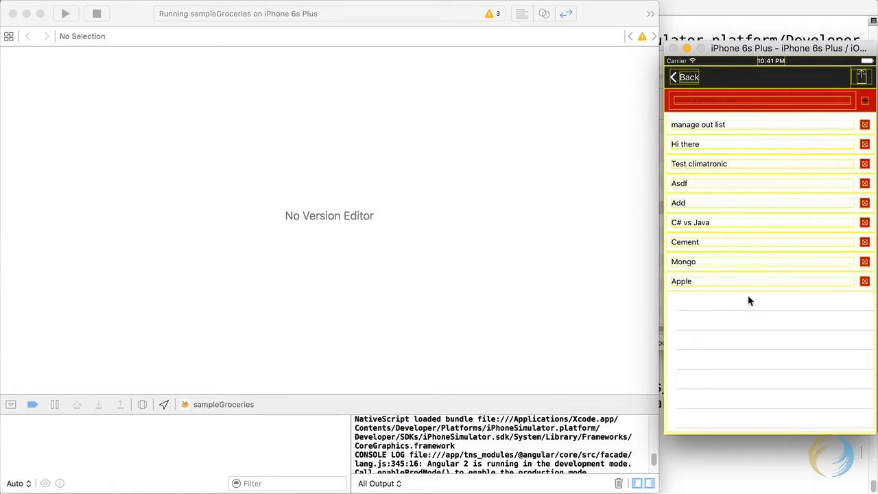
pyautogui.moveTo(817, 191)
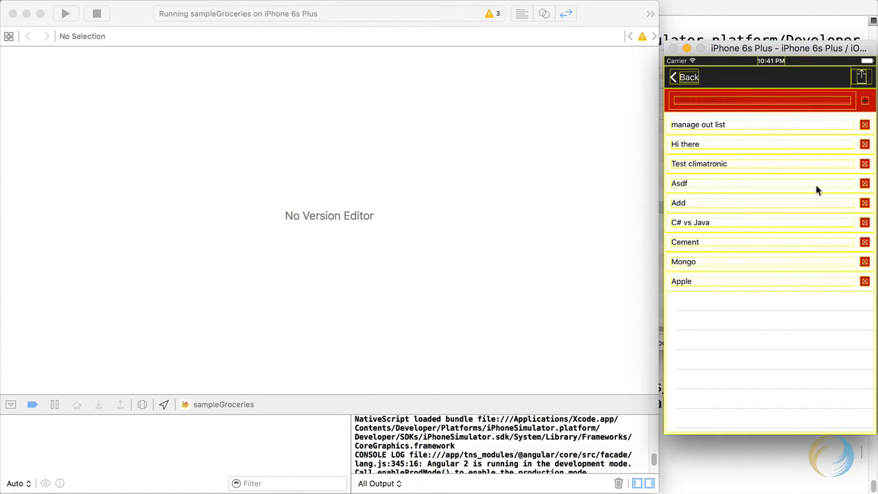
pyautogui.moveTo(740, 82)
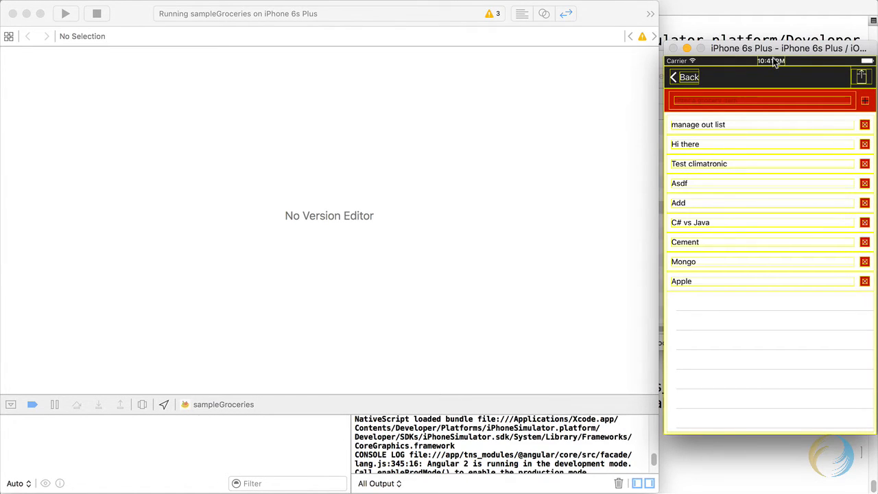
pyautogui.moveTo(774, 57)
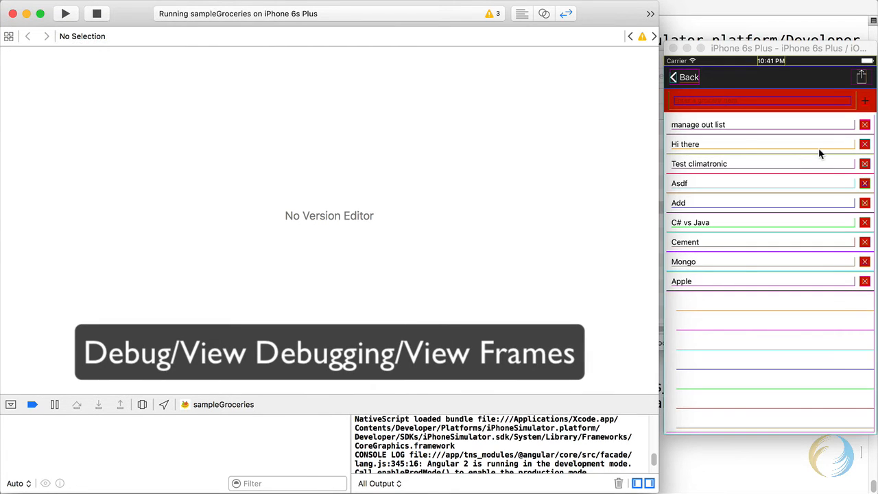
pyautogui.moveTo(780, 264)
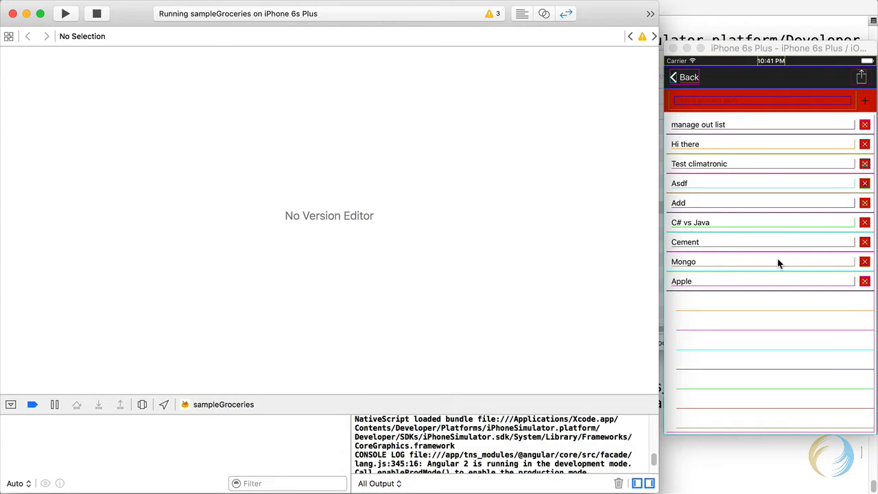
pyautogui.moveTo(785, 261)
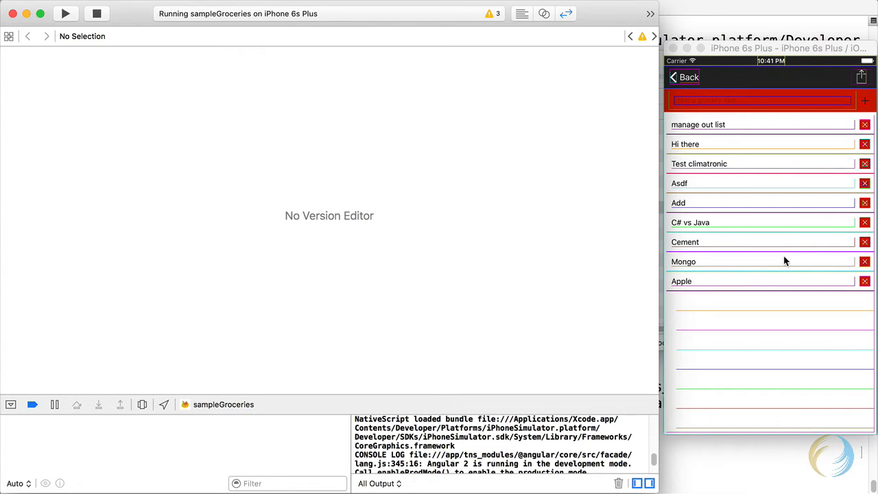
pyautogui.moveTo(788, 259)
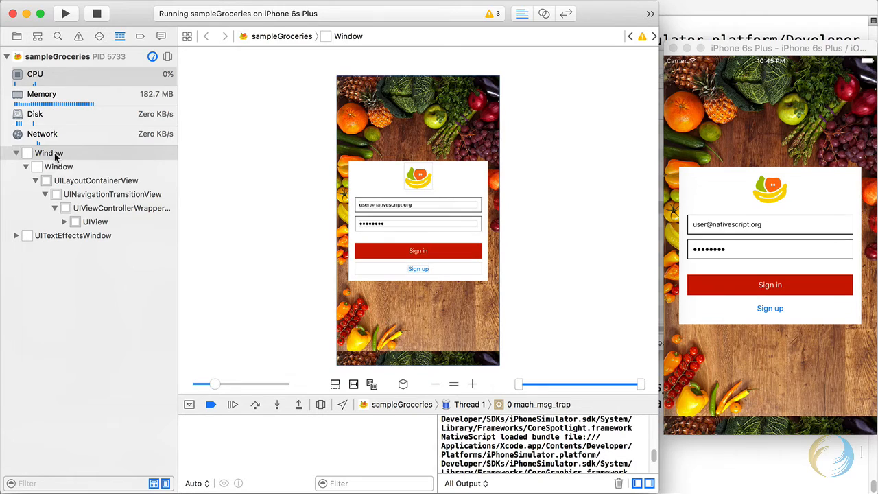
# Drill from Window through UILayoutContainerView and UIViewControllerWrapperView to the sign-in form's UIView and expand it
pyautogui.click(49, 154)
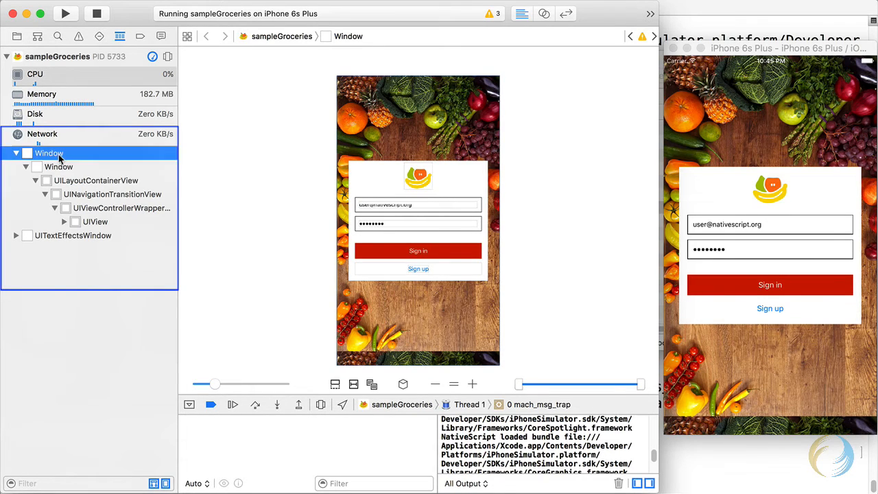
pyautogui.click(96, 182)
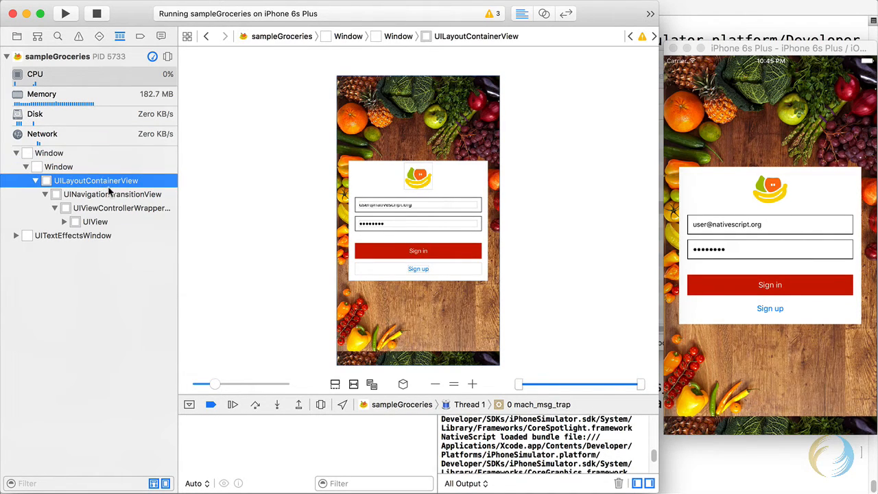
pyautogui.click(122, 209)
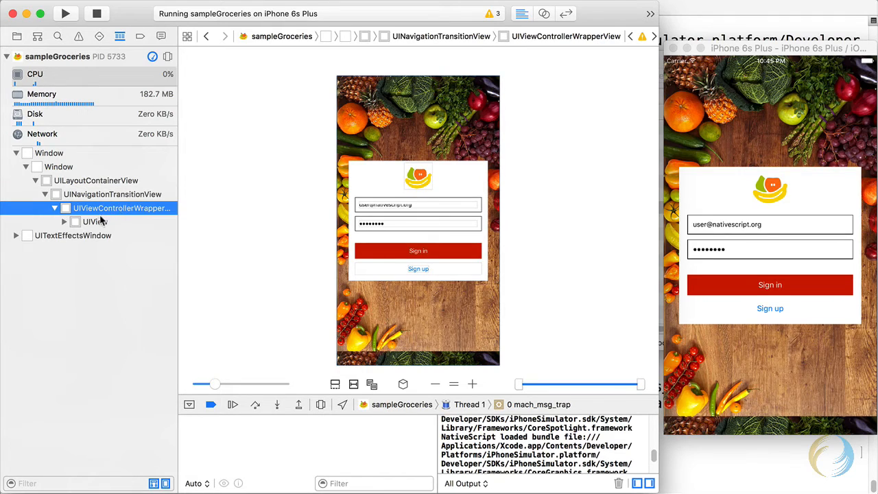
pyautogui.click(95, 221)
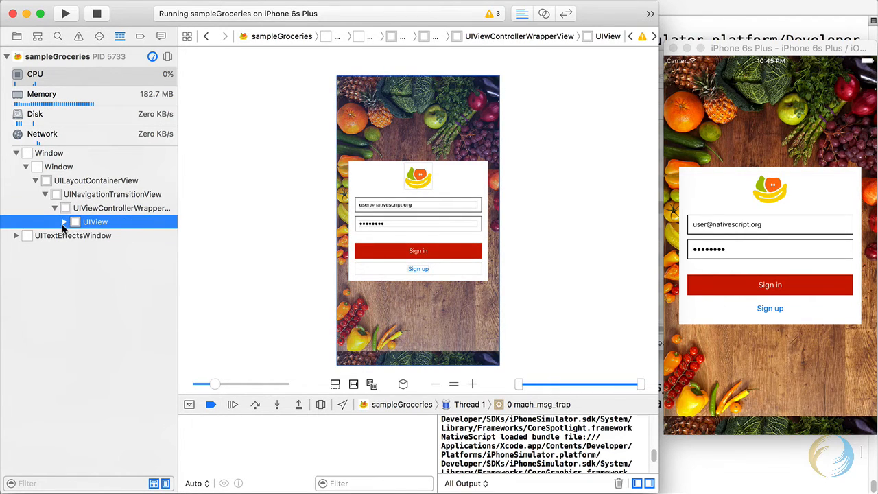
pyautogui.click(63, 223)
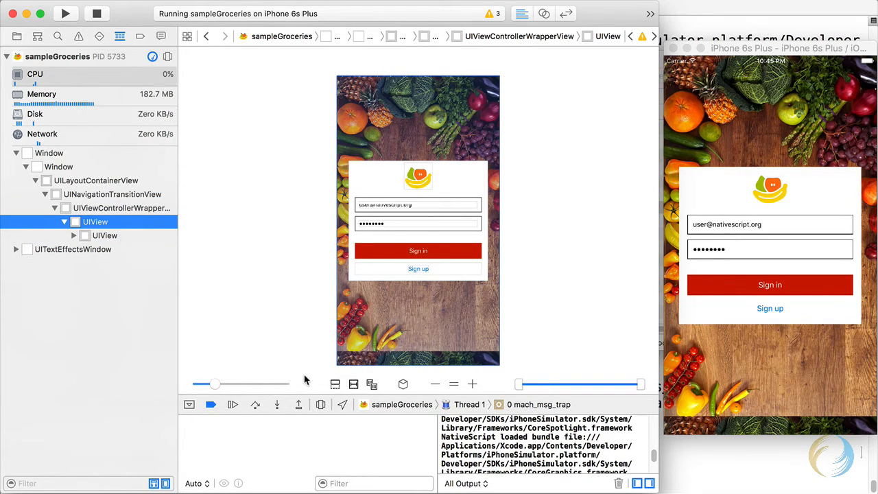
pyautogui.moveTo(373, 302)
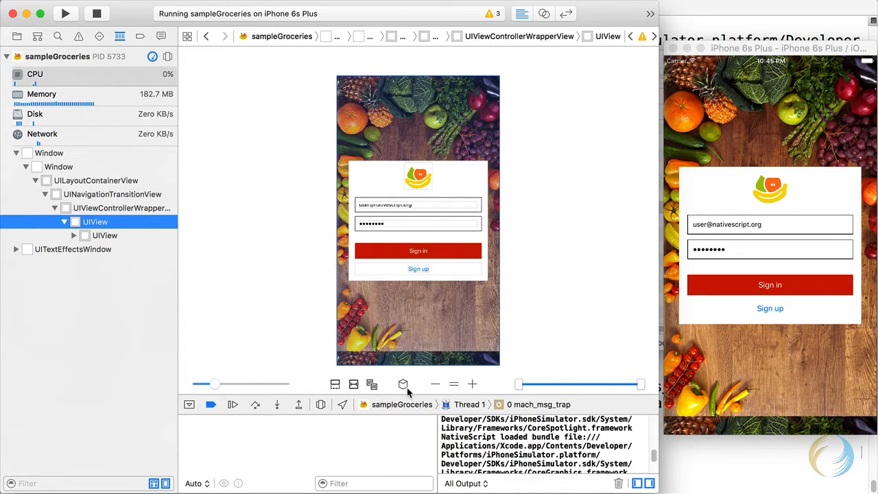
# Switch the captured sign-in hierarchy to exploded 3D and widen the layer spacing
pyautogui.click(403, 384)
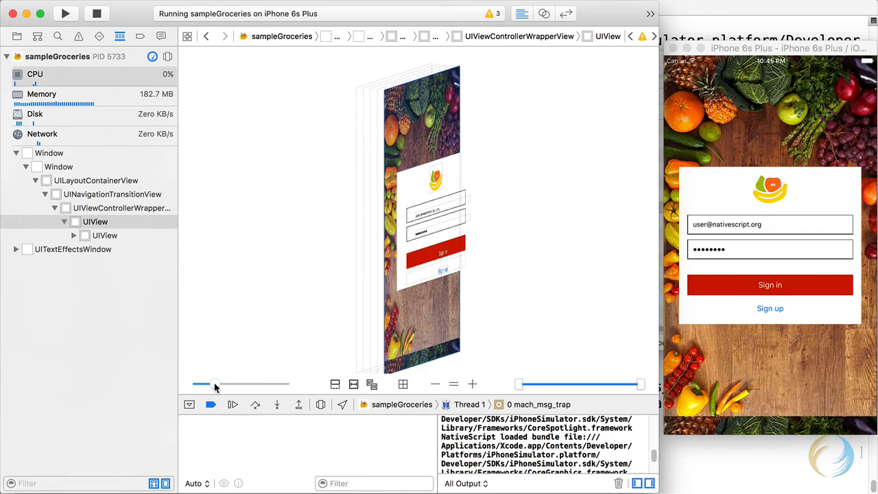
pyautogui.moveTo(214, 385); pyautogui.dragTo(269, 384)
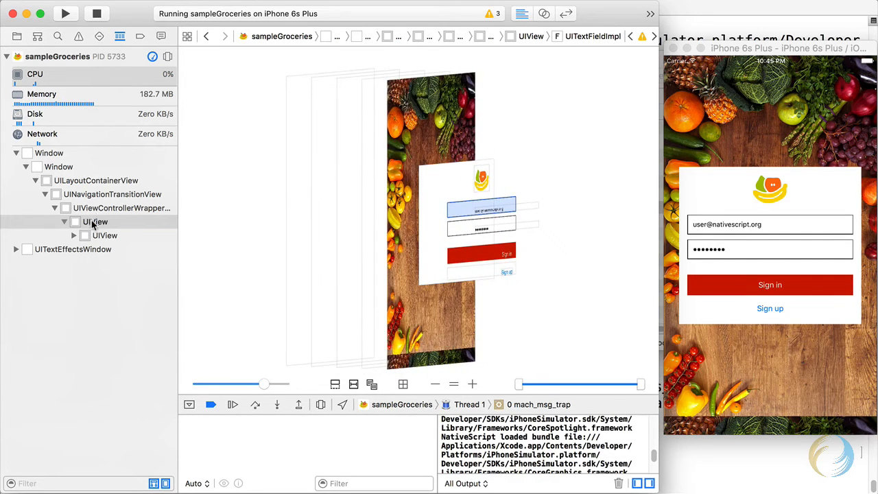
# Expand the nested UIView to show the form's image, text fields and buttons, and select the logo UIImageView
pyautogui.click(96, 222)
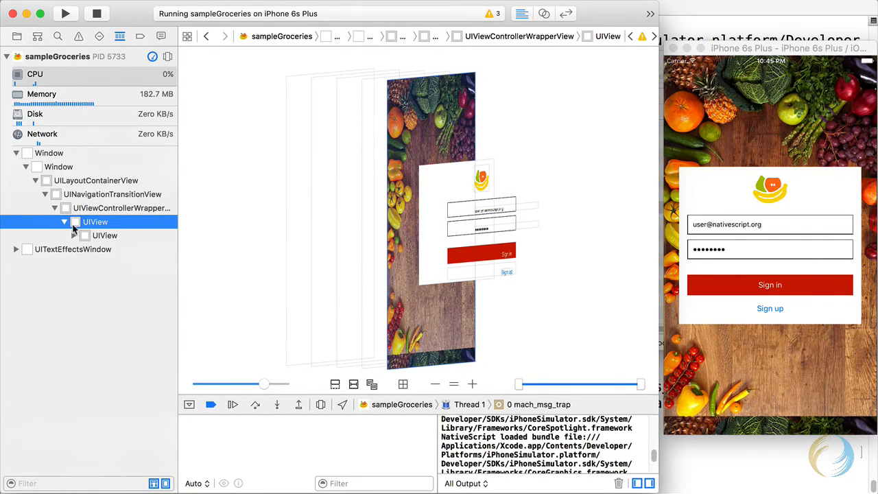
pyautogui.click(104, 236)
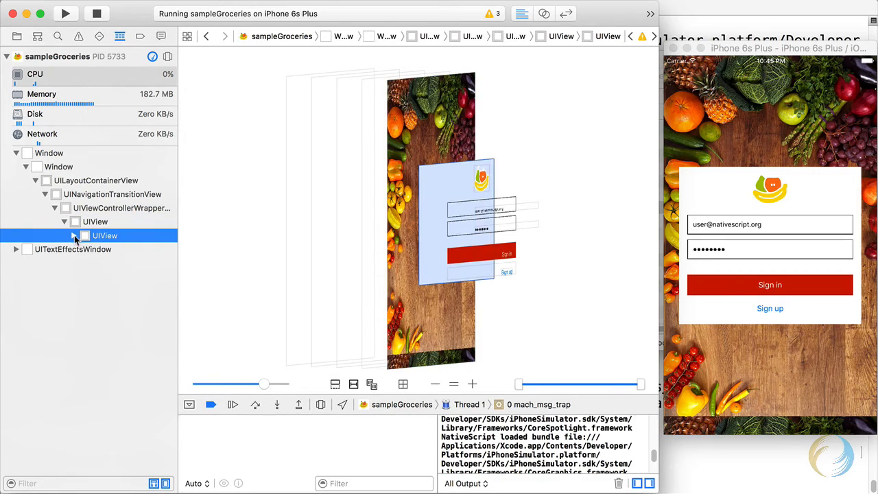
pyautogui.click(74, 237)
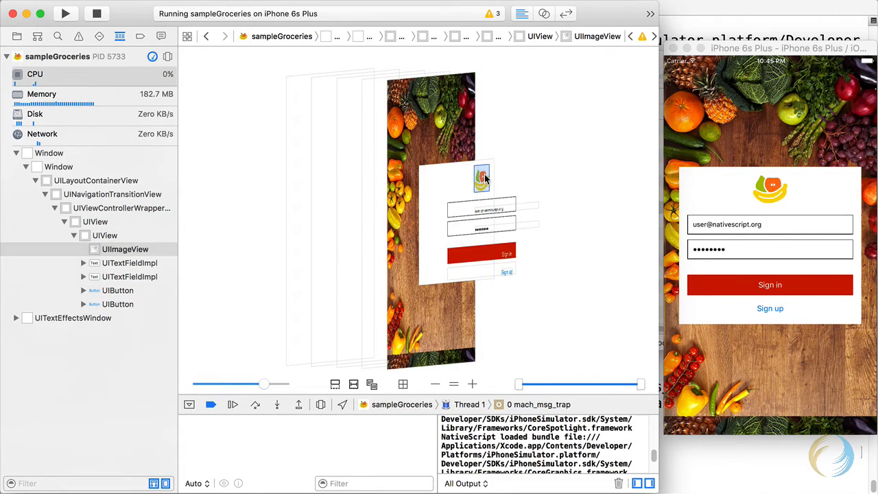
pyautogui.click(480, 253)
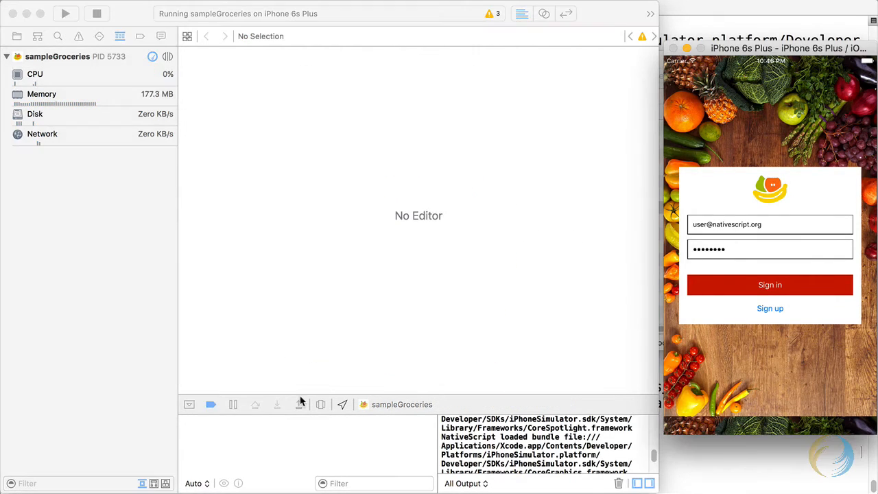
# Resume the app from view debugging so the simulator moves on to the Groceries list
pyautogui.click(770, 284)
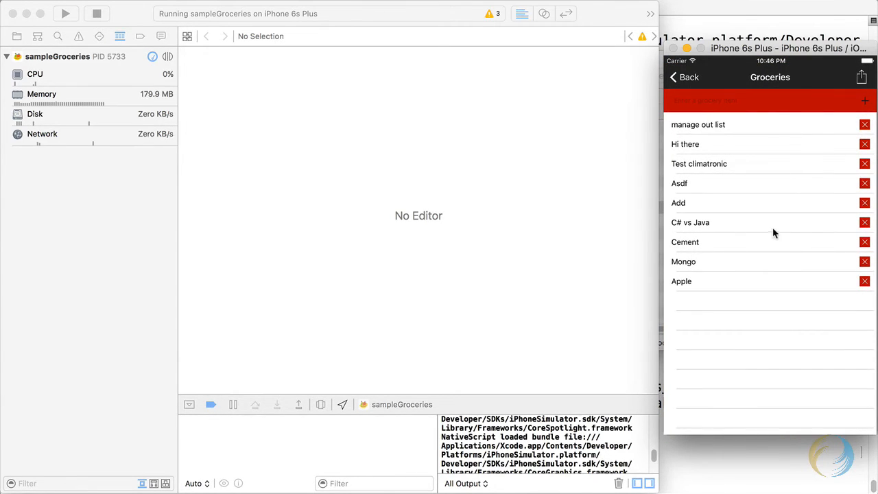
pyautogui.moveTo(619, 26)
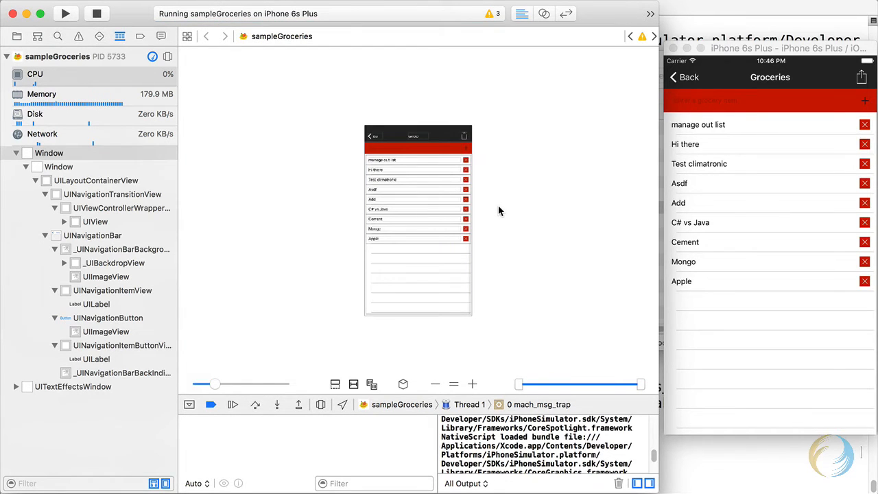
# Explode the Groceries list hierarchy into 3D, rotate it and spread the layers so each item row stands apart
pyautogui.click(403, 385)
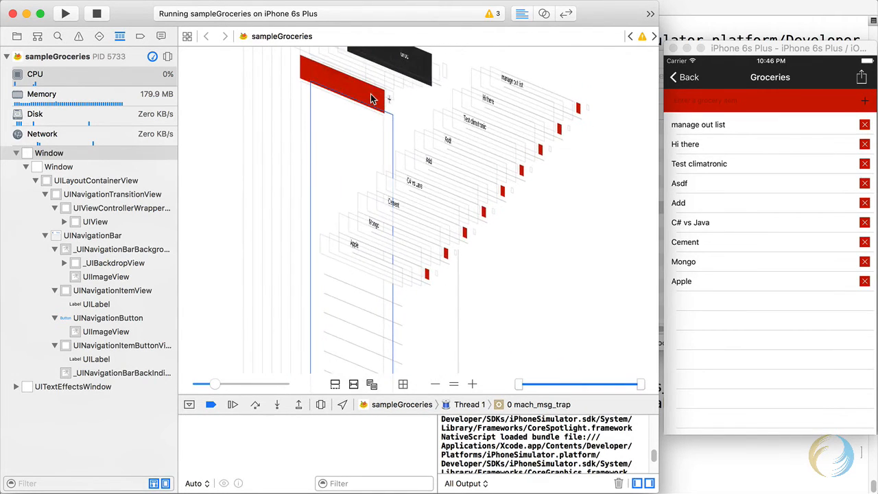
pyautogui.moveTo(371, 99); pyautogui.dragTo(343, 103)
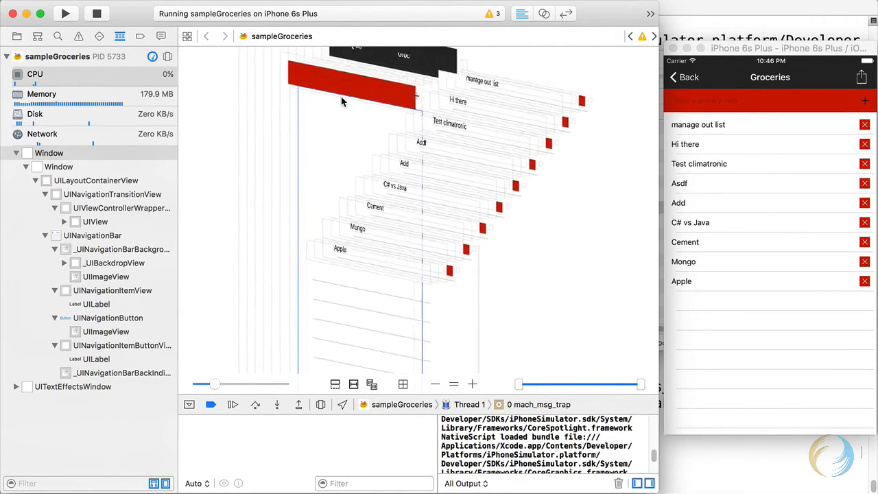
pyautogui.moveTo(343, 103); pyautogui.dragTo(400, 102)
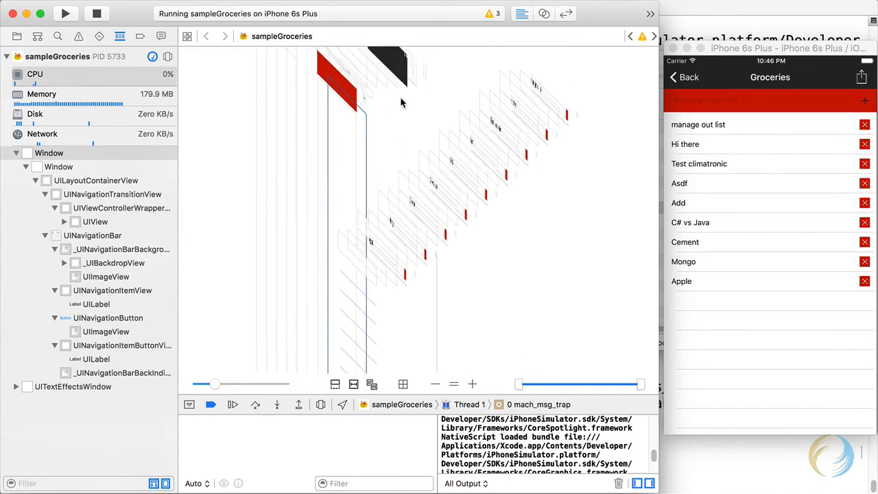
pyautogui.moveTo(217, 384); pyautogui.dragTo(214, 385)
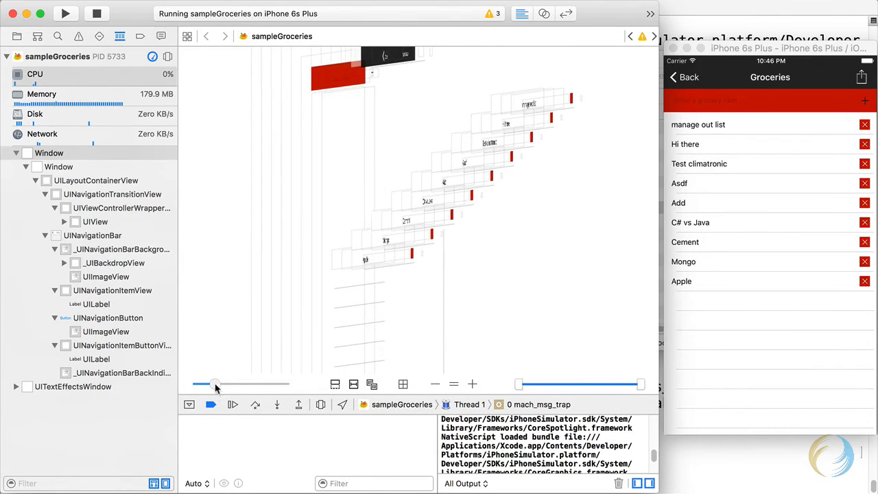
pyautogui.moveTo(214, 384); pyautogui.dragTo(231, 384)
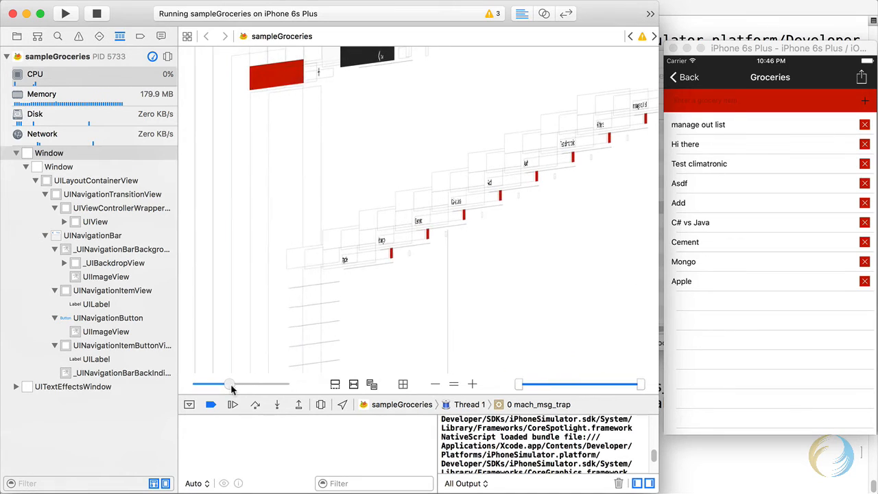
pyautogui.moveTo(231, 385); pyautogui.dragTo(236, 385)
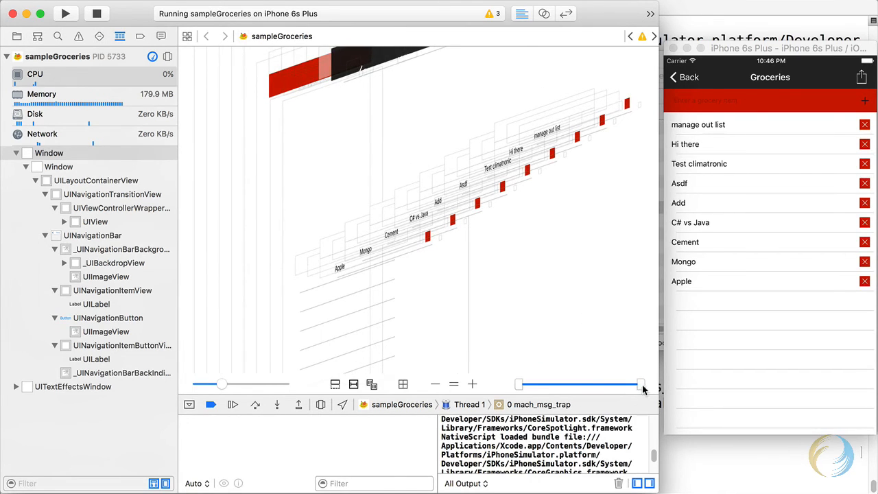
# Hide top and header layers via the range slider, then restore all Groceries rows facing the item list
pyautogui.moveTo(639, 385); pyautogui.dragTo(610, 384)
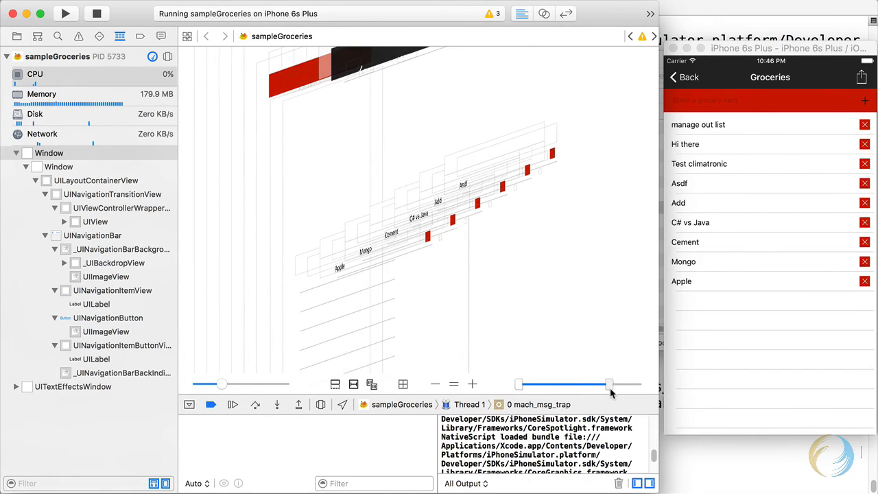
pyautogui.moveTo(610, 384); pyautogui.dragTo(563, 384)
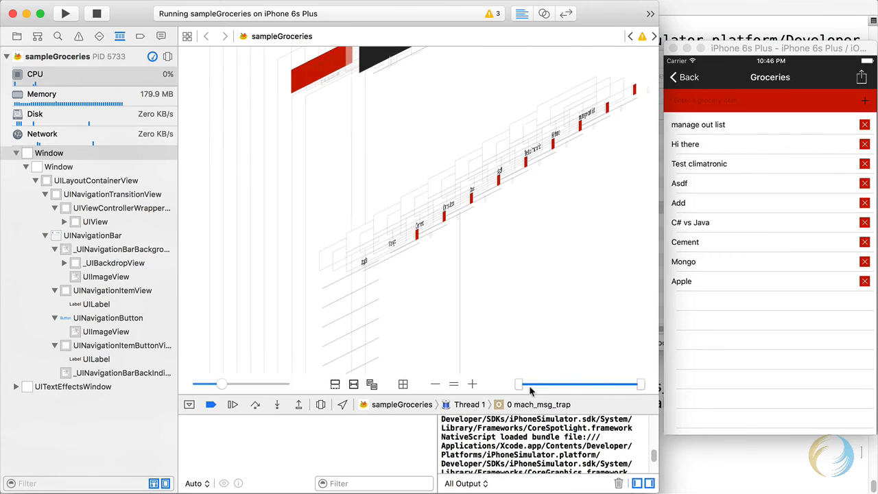
pyautogui.moveTo(519, 384); pyautogui.dragTo(570, 384)
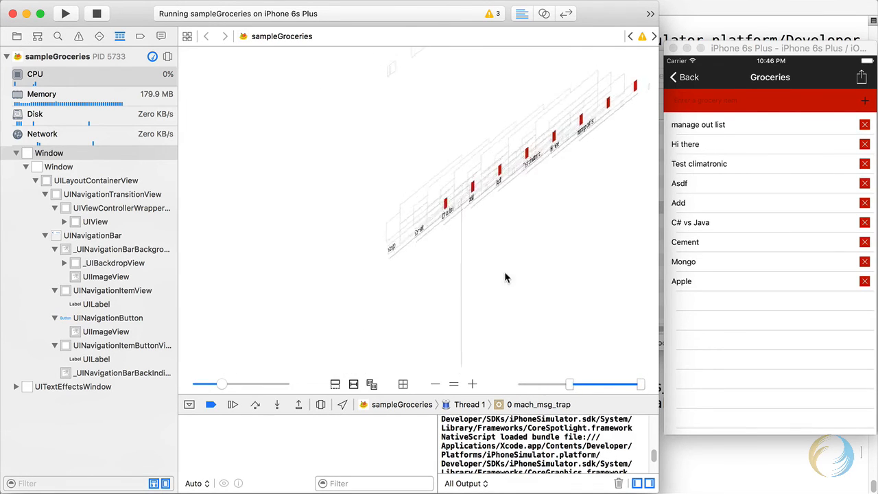
pyautogui.moveTo(569, 385); pyautogui.dragTo(549, 384)
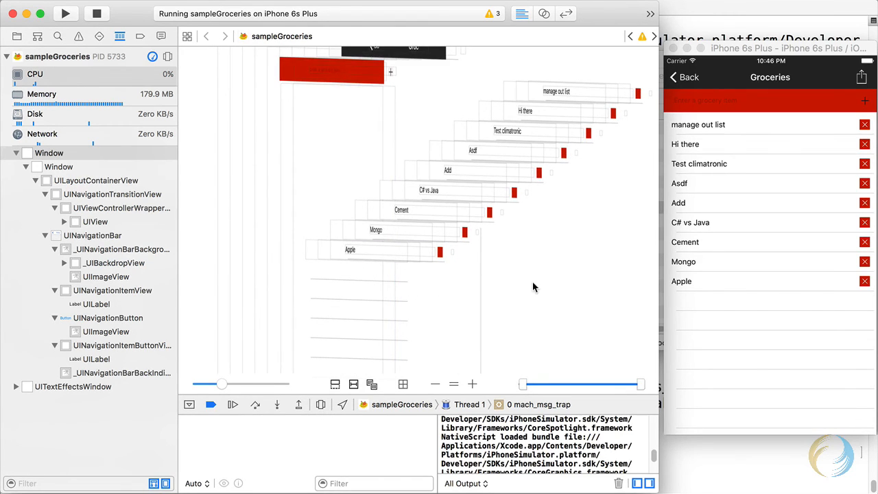
pyautogui.moveTo(535, 189)
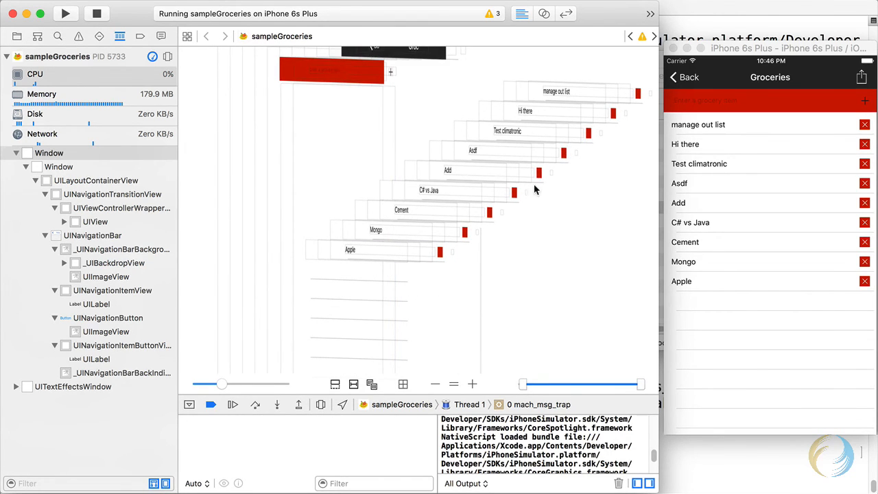